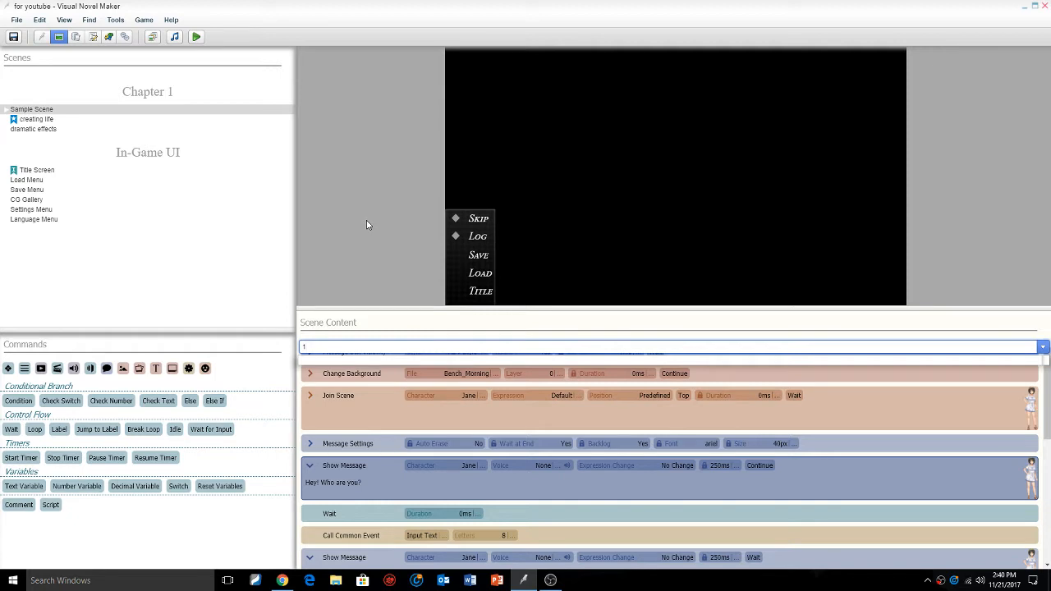
# Inspect the existing Graphics/Fonts files in Resource Manager, then go to the Online Font Converter page
pyautogui.click(1042, 345)
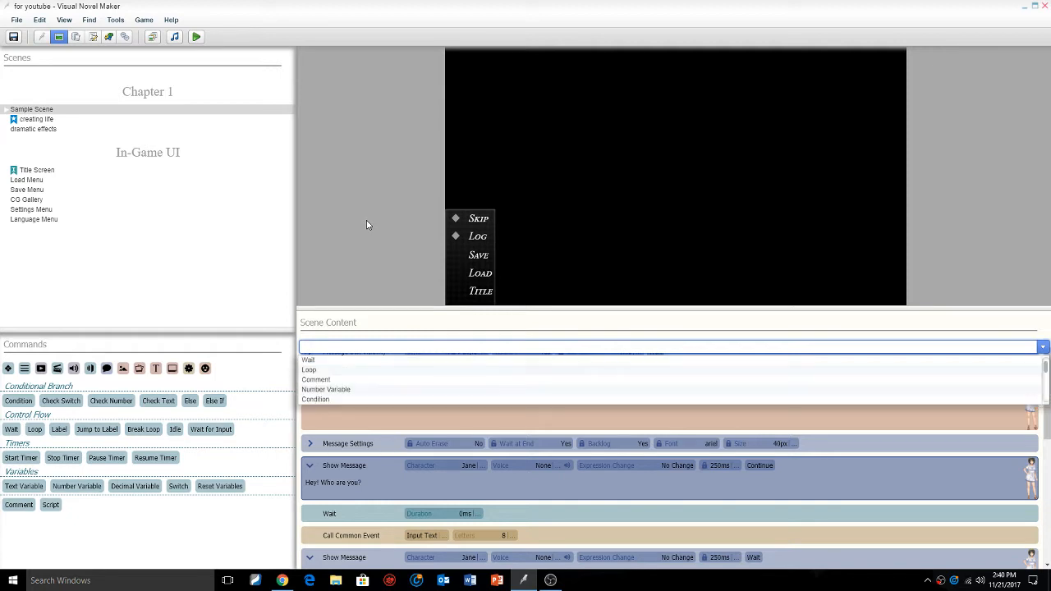
pyautogui.moveTo(357, 222)
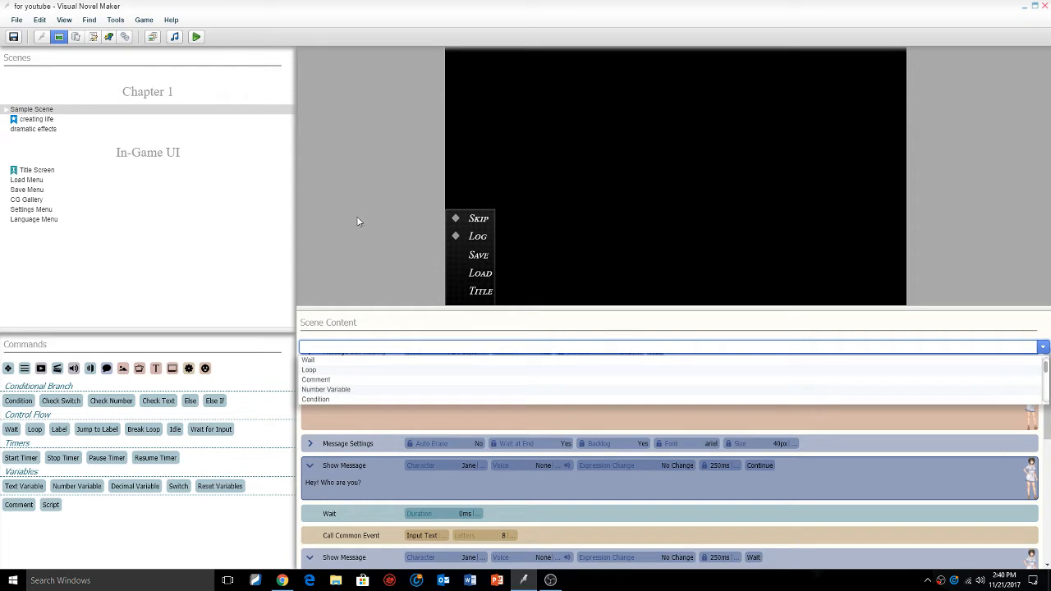
pyautogui.moveTo(300, 256)
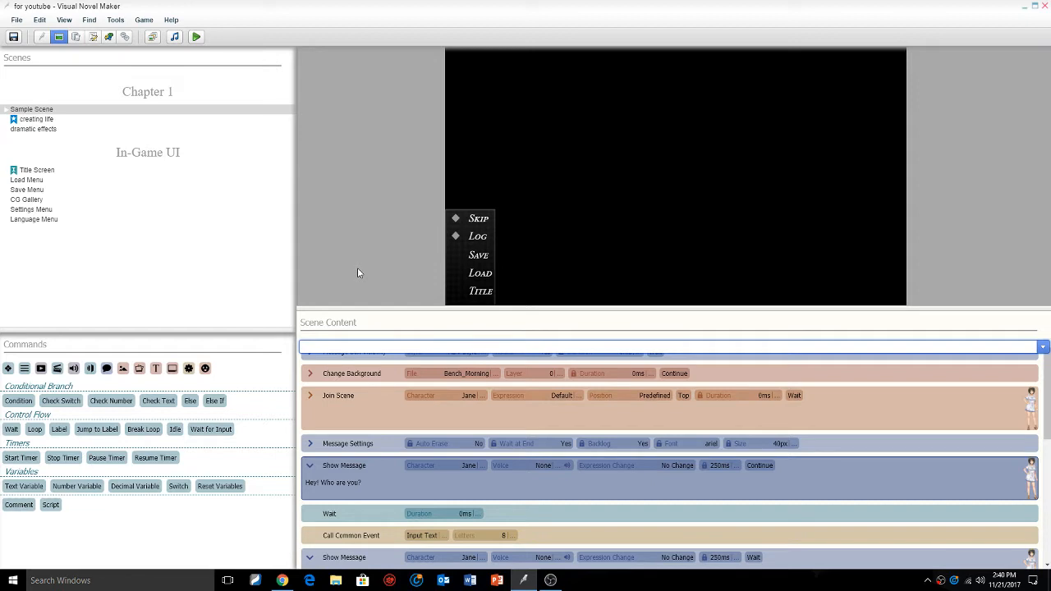
pyautogui.moveTo(302, 305)
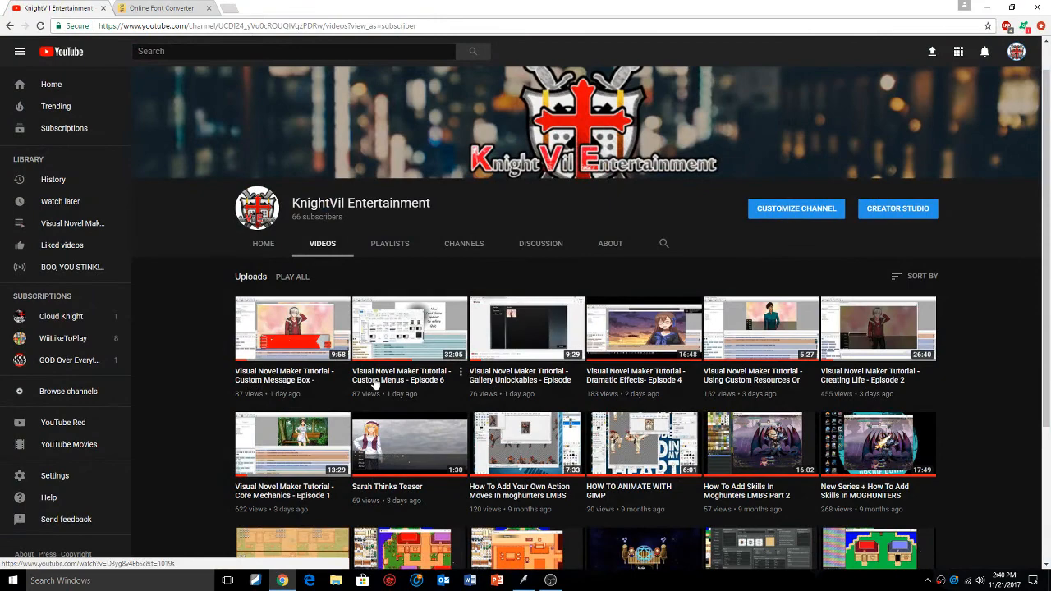
pyautogui.moveTo(459, 417)
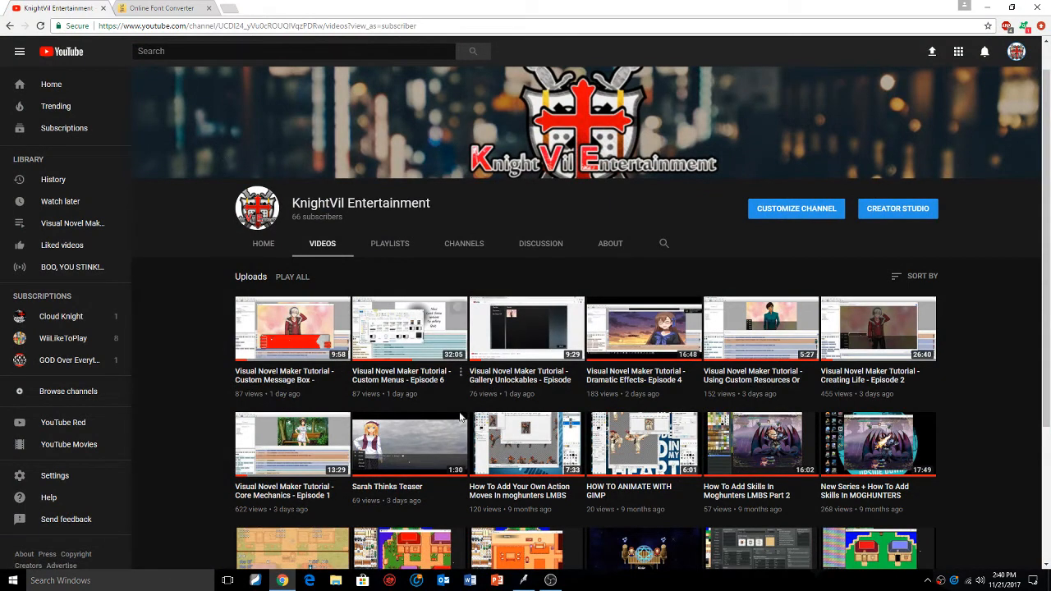
pyautogui.moveTo(524, 581)
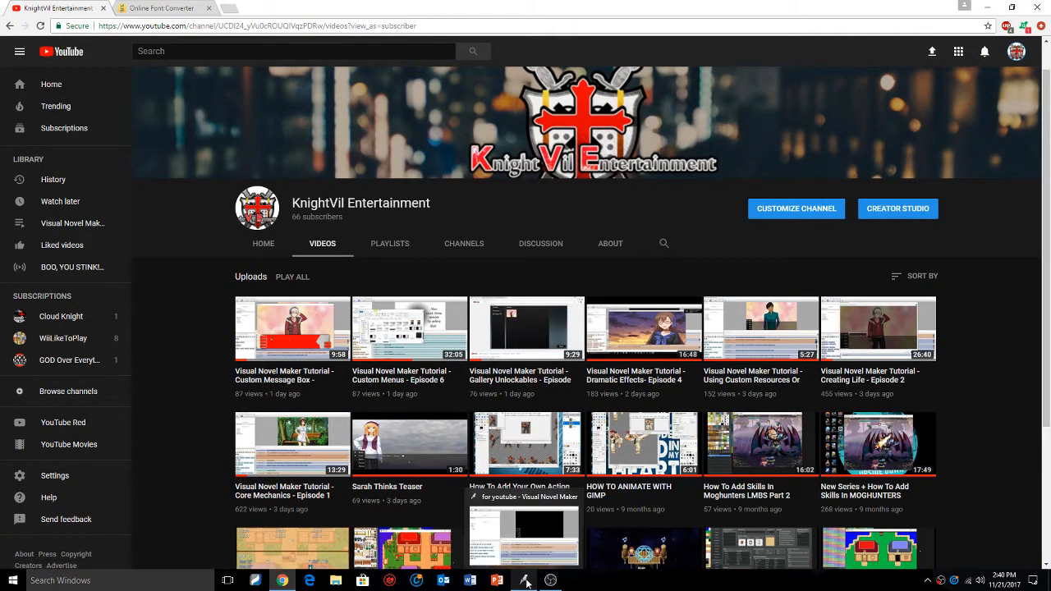
pyautogui.click(525, 581)
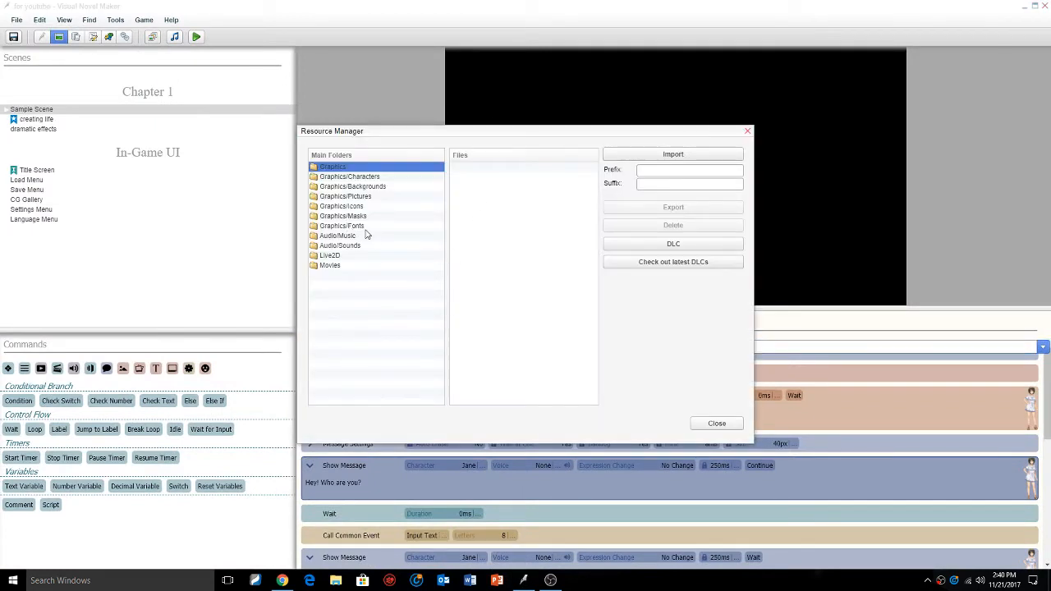
pyautogui.click(341, 226)
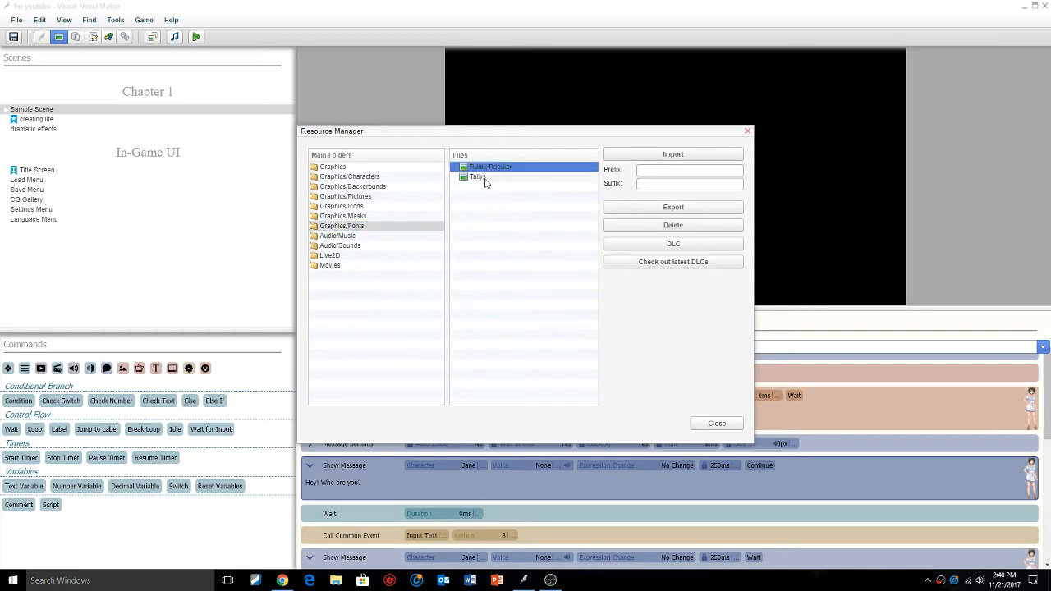
pyautogui.click(477, 176)
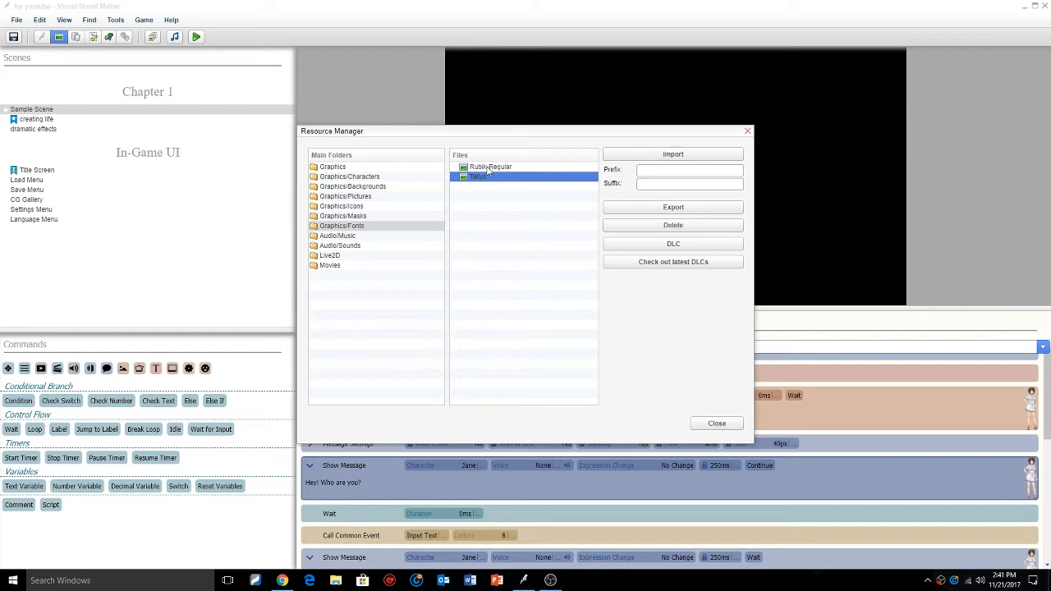
pyautogui.click(715, 423)
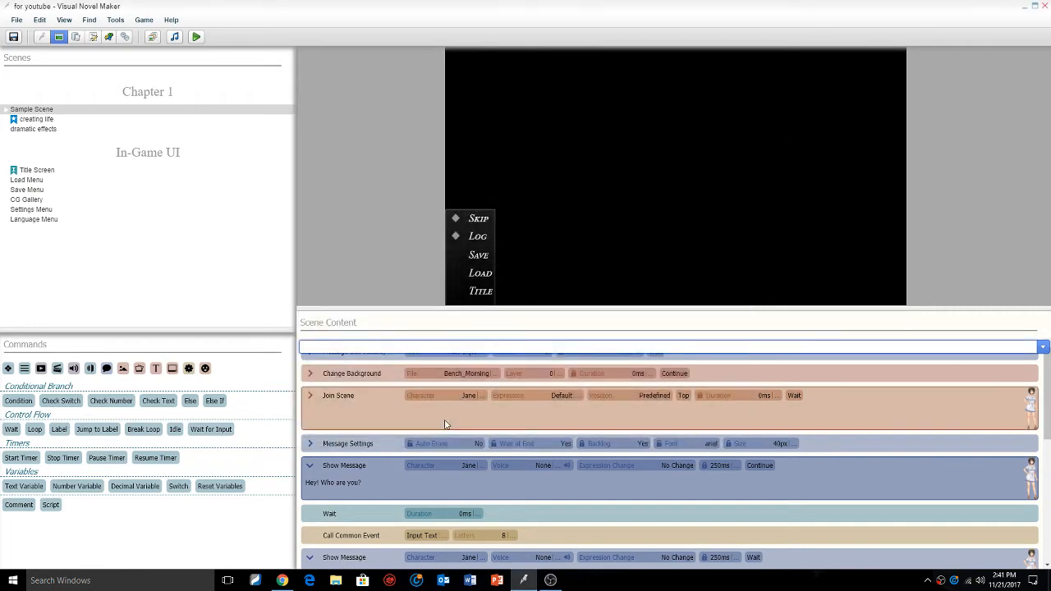
pyautogui.click(282, 581)
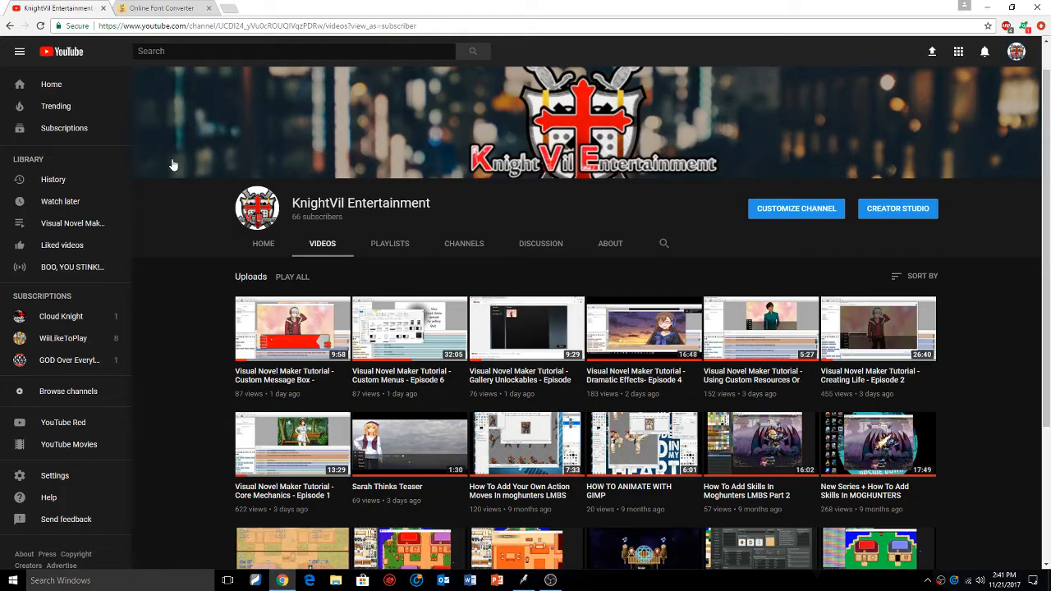
pyautogui.moveTo(156, 371)
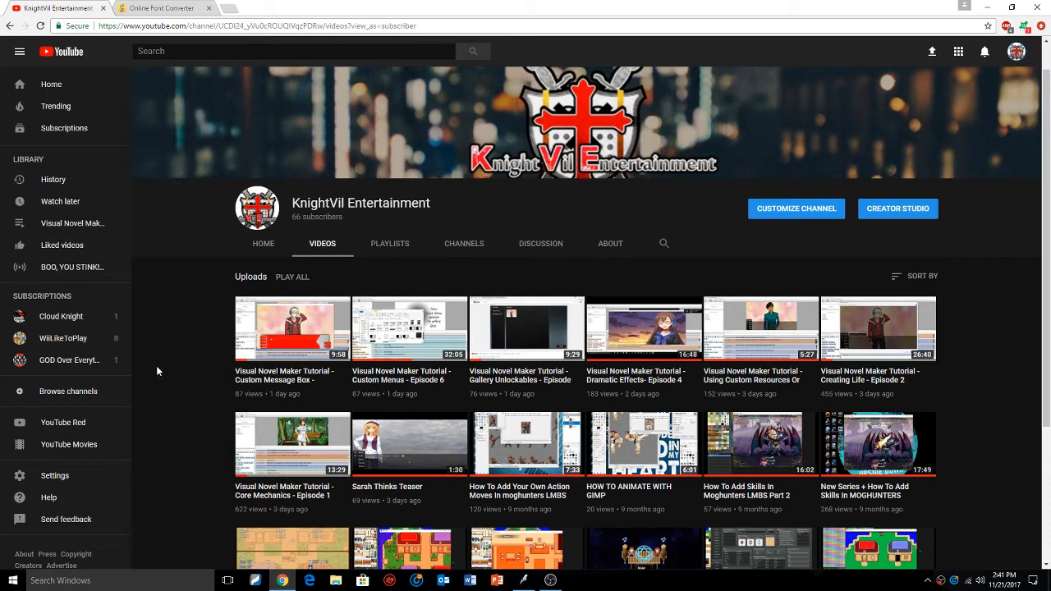
pyautogui.click(160, 8)
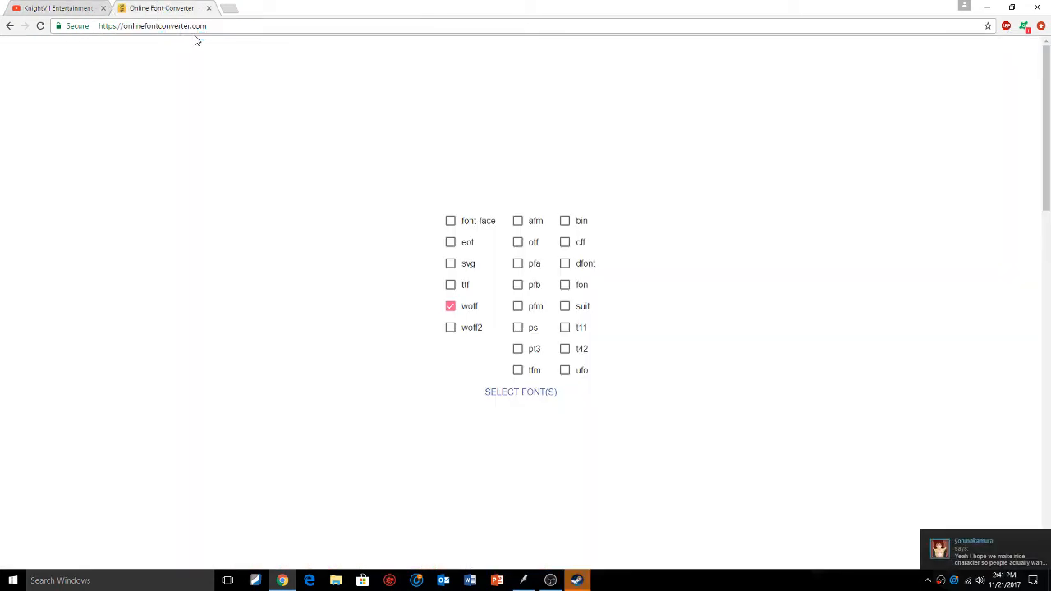
pyautogui.moveTo(211, 42)
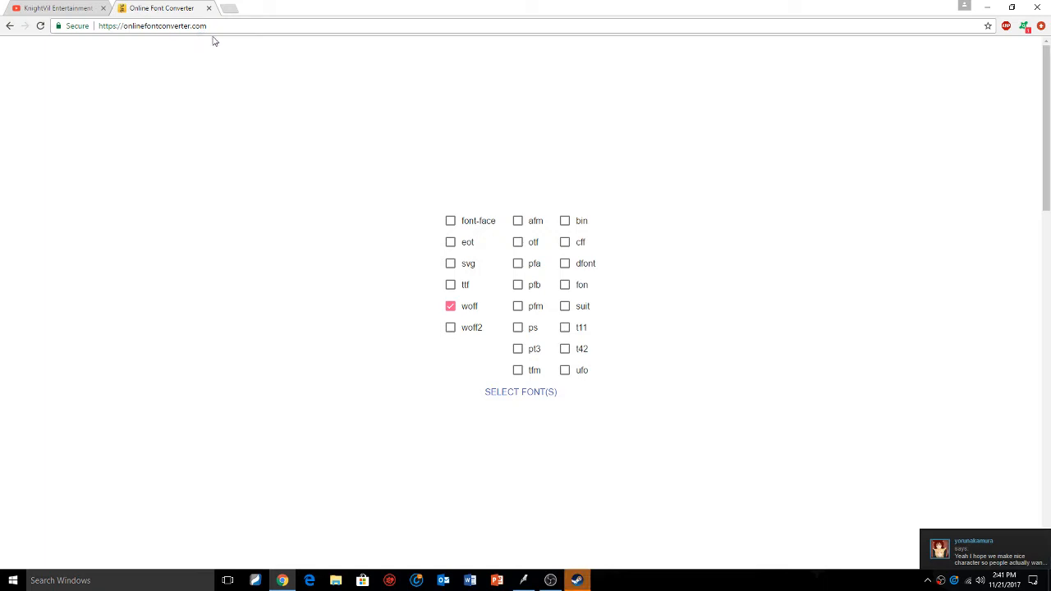
pyautogui.moveTo(992, 551)
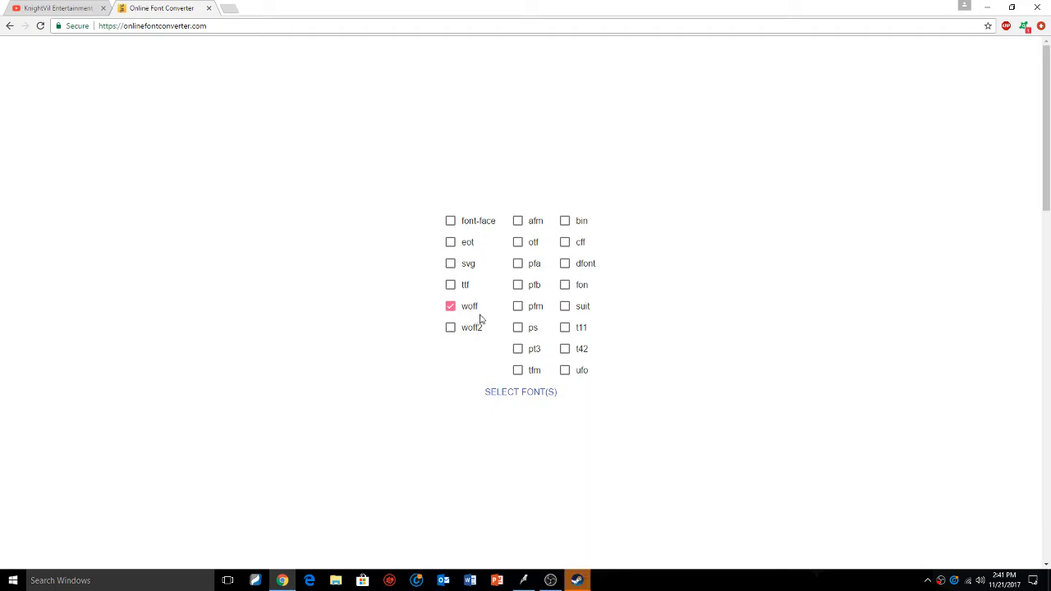
pyautogui.moveTo(479, 314)
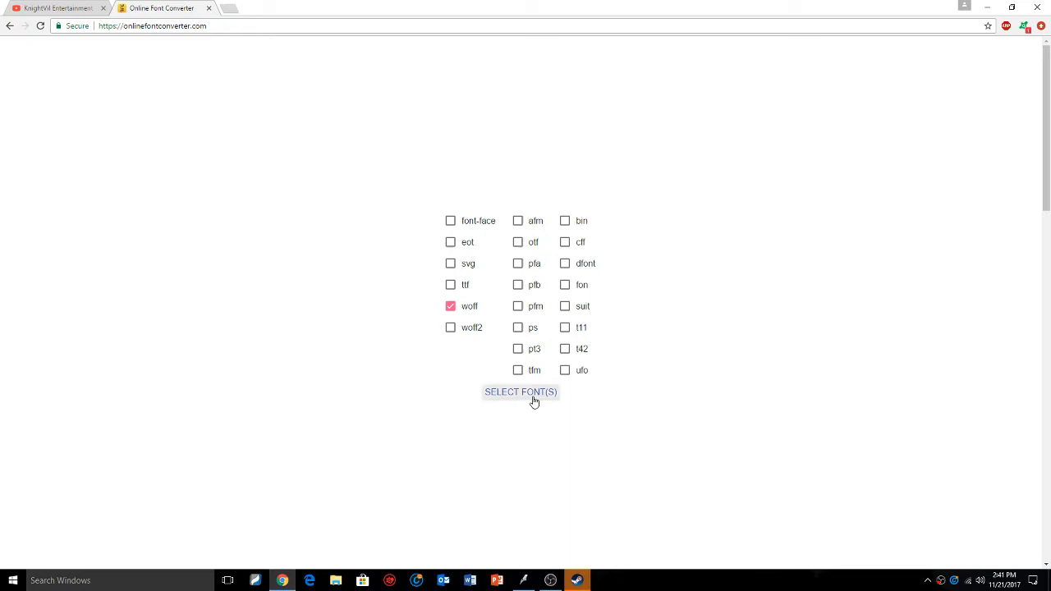
# Upload RAGE from the Desktop to the converter and finish converting it to woff
pyautogui.click(521, 391)
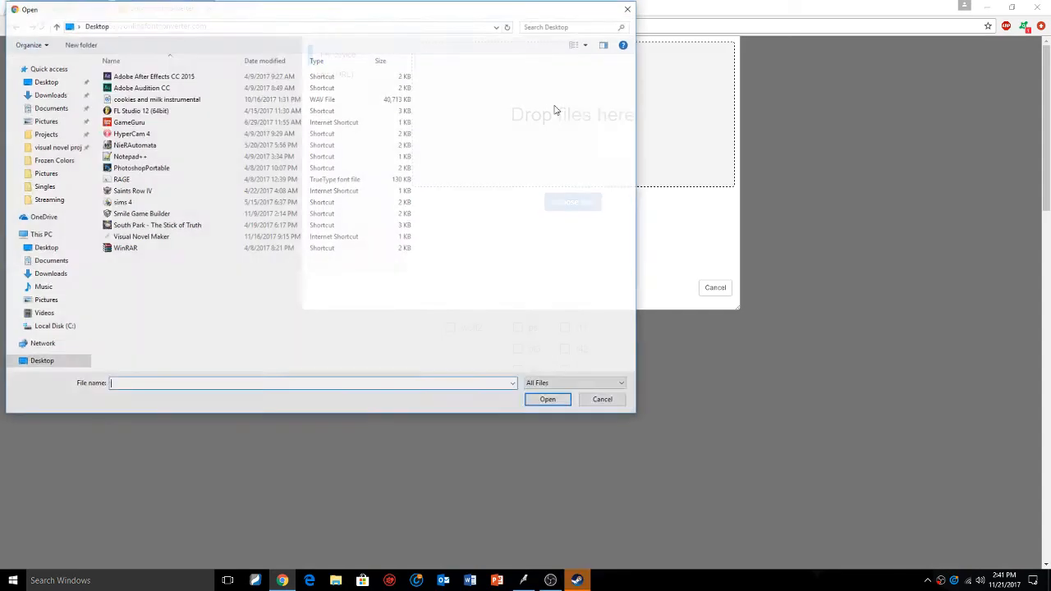
pyautogui.click(121, 179)
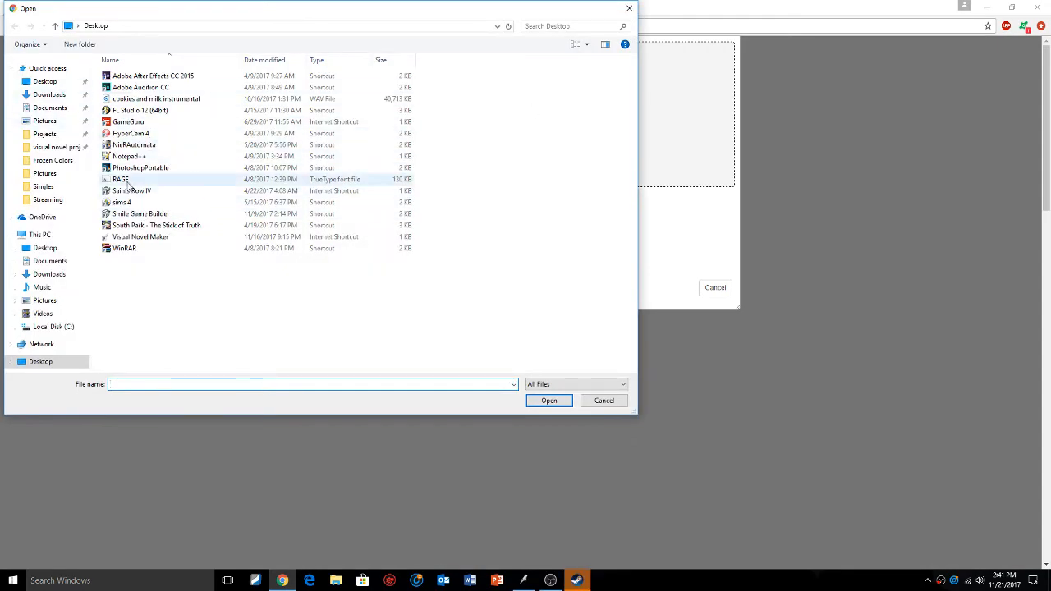
pyautogui.click(548, 401)
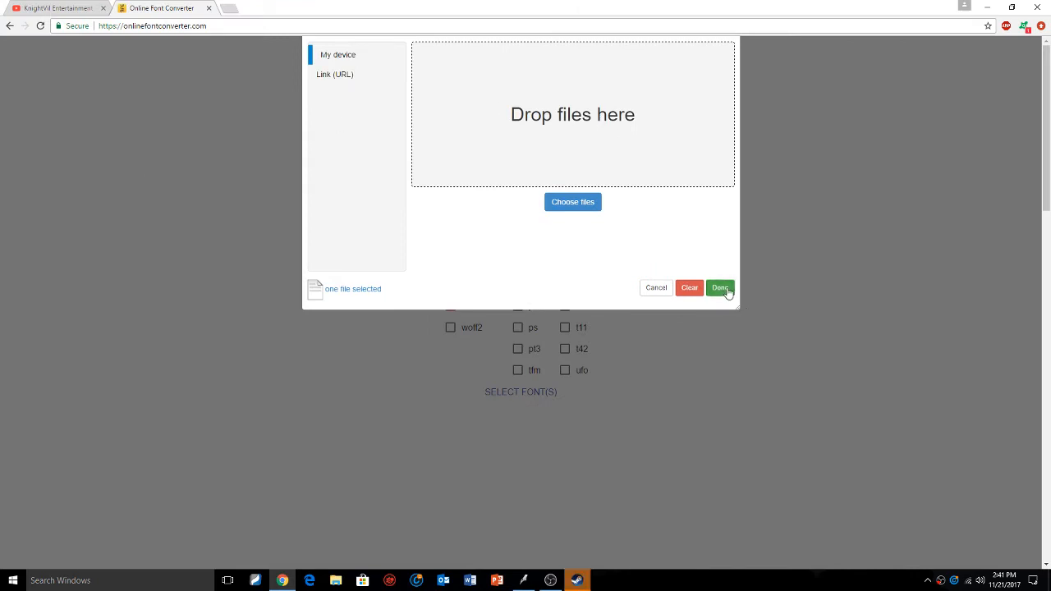
pyautogui.click(720, 287)
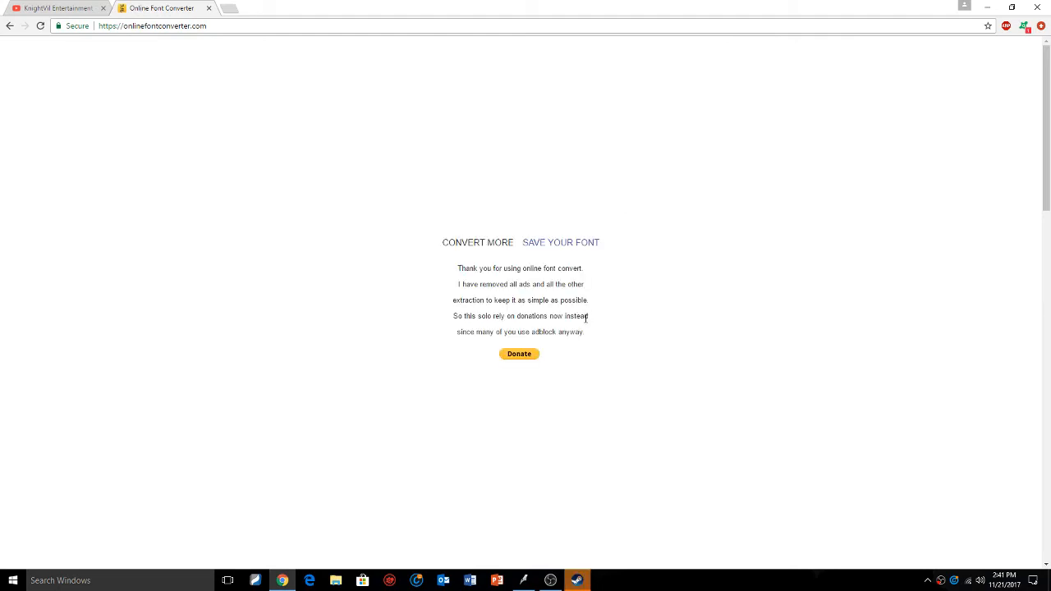
pyautogui.moveTo(598, 206)
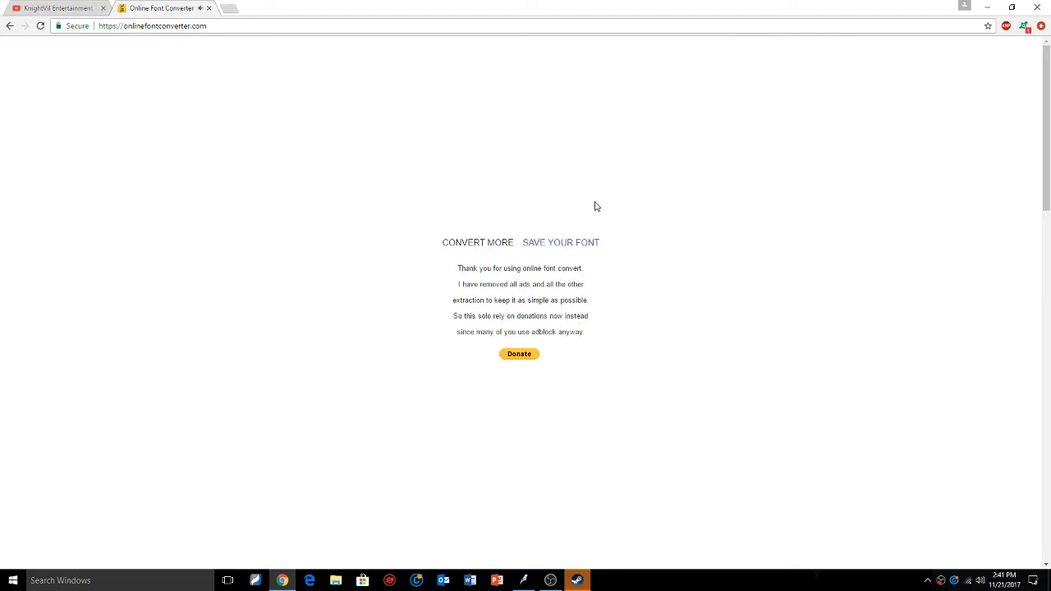
# Download the converted font zip and show it in the Downloads folder
pyautogui.click(561, 243)
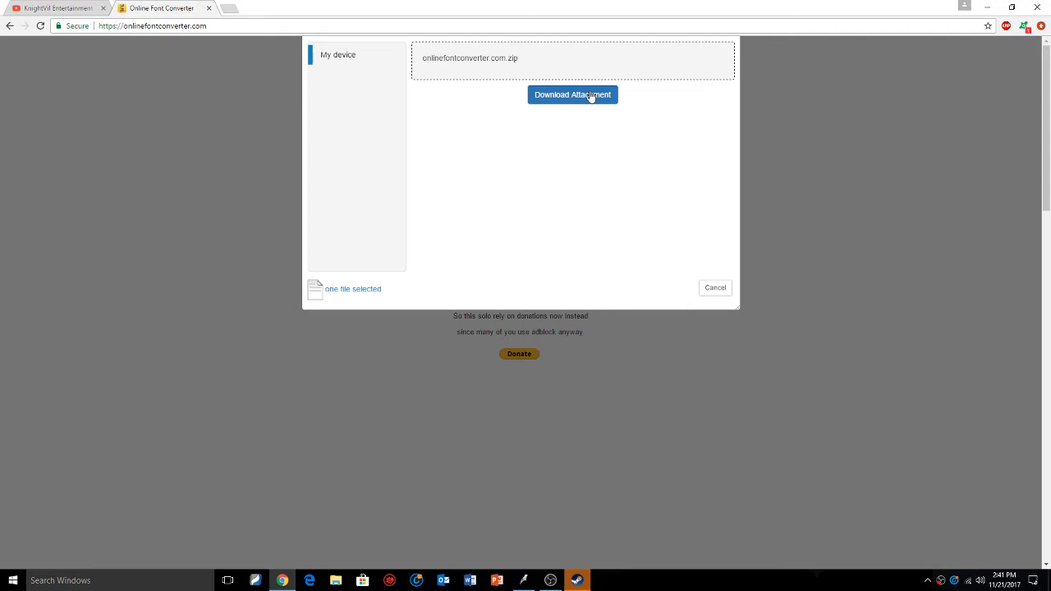
pyautogui.click(572, 94)
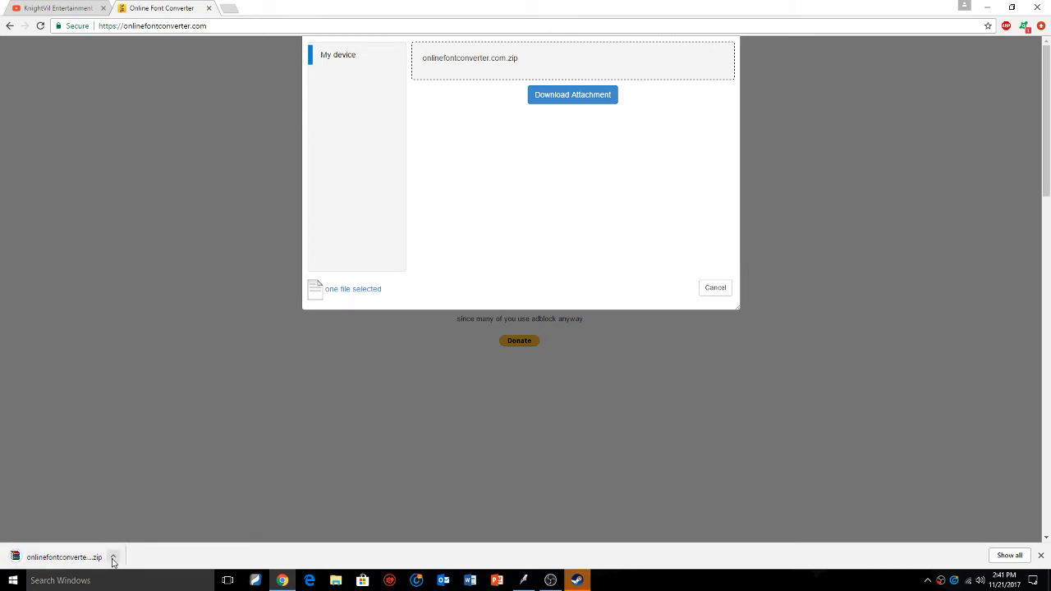
pyautogui.click(113, 558)
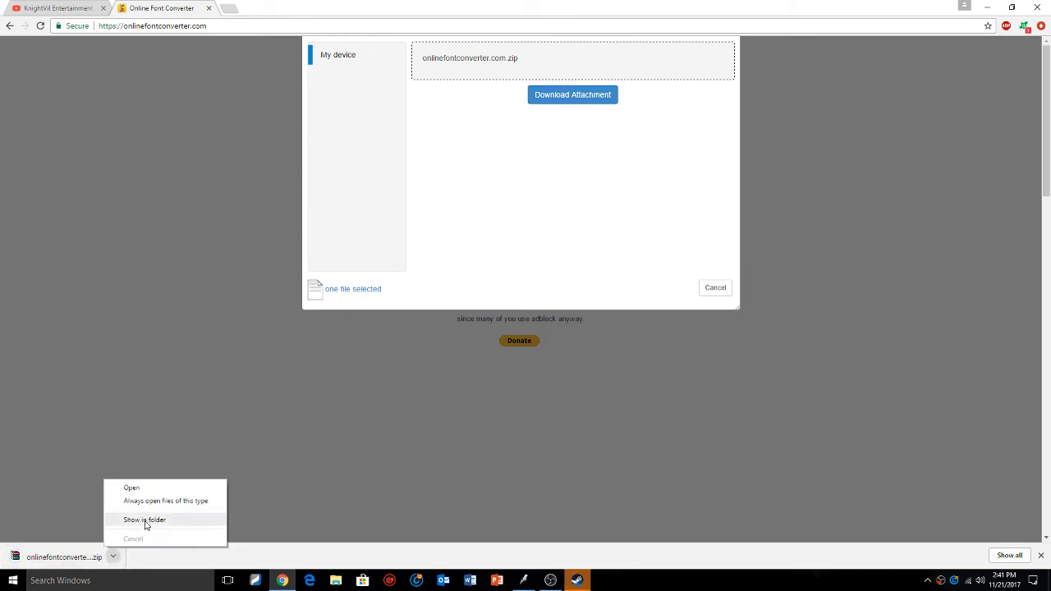
pyautogui.click(144, 520)
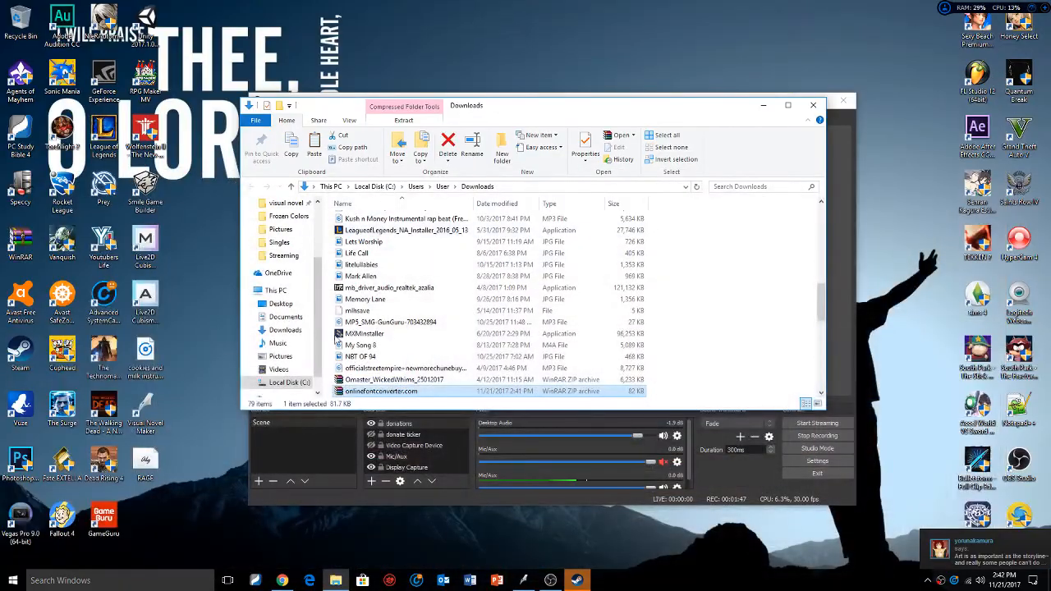
# Scroll Downloads to onlinefontconverter.com.zip and open it in WinRAR
pyautogui.scroll(-3)
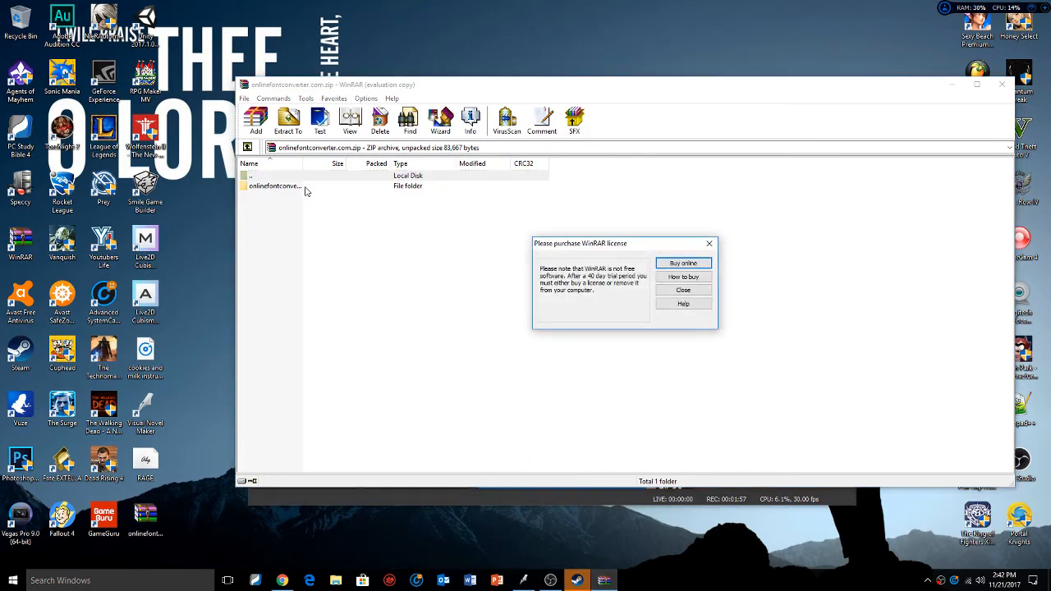
# Close the WinRAR license notice and open onlinefontconverter, then converted-files
pyautogui.click(682, 290)
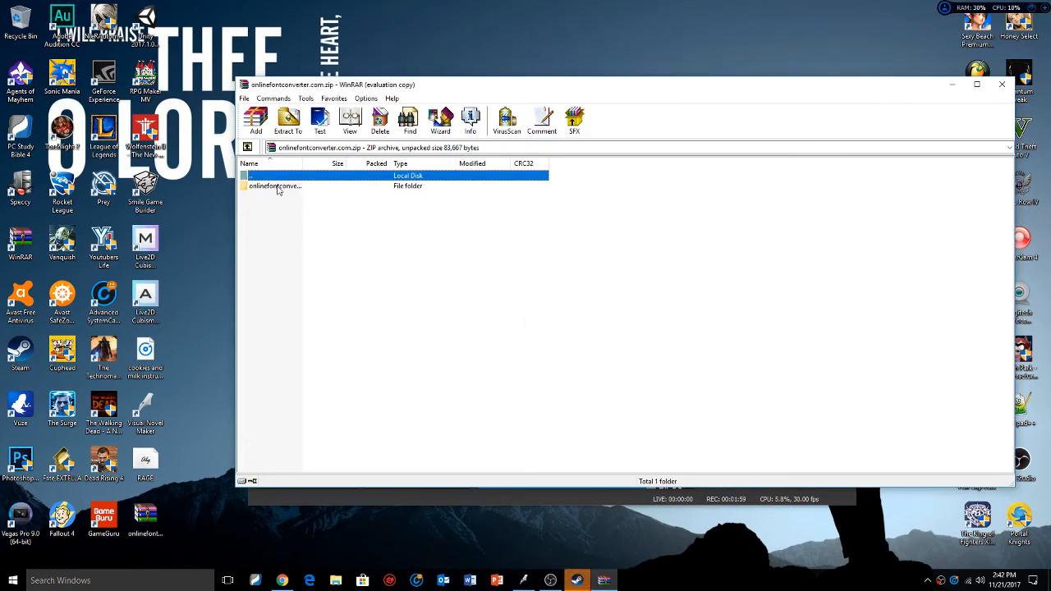
pyautogui.doubleClick(275, 186)
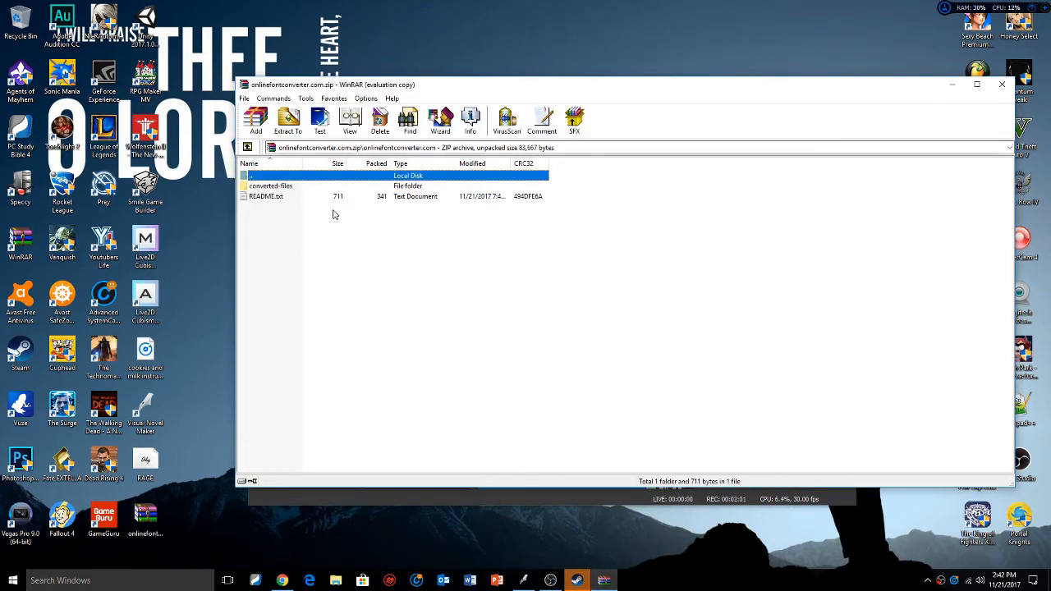
pyautogui.doubleClick(271, 186)
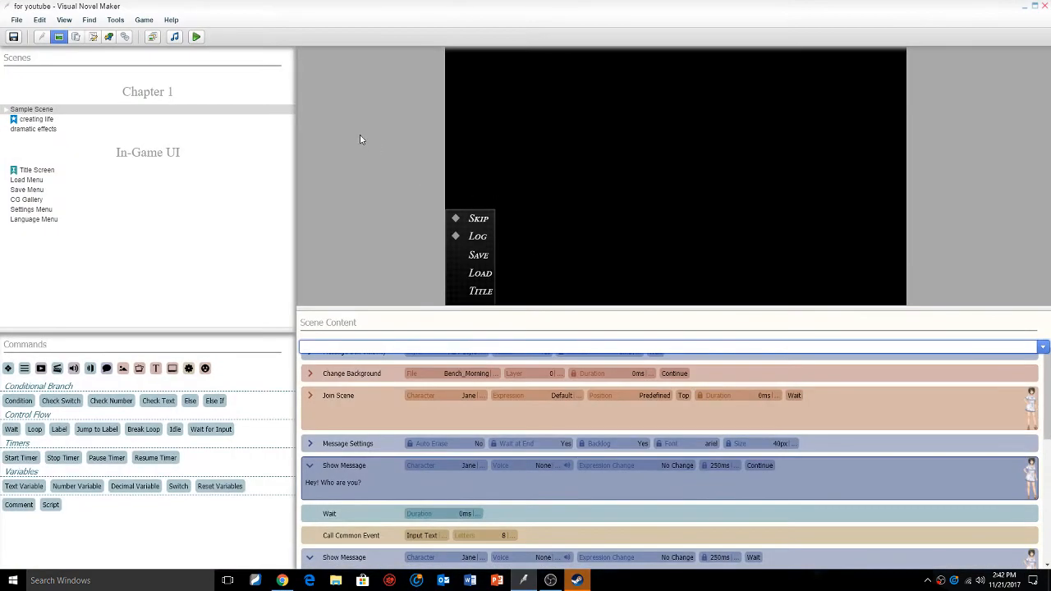
pyautogui.moveTo(359, 105)
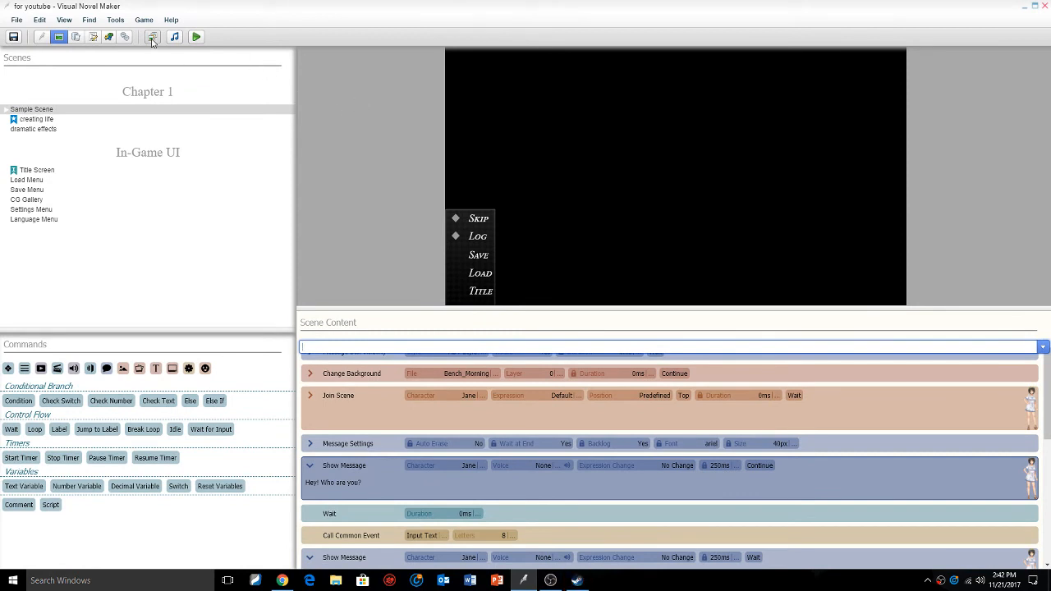
# Import the converted RageItalic font into Graphics/Fonts through Resource Manager
pyautogui.click(152, 36)
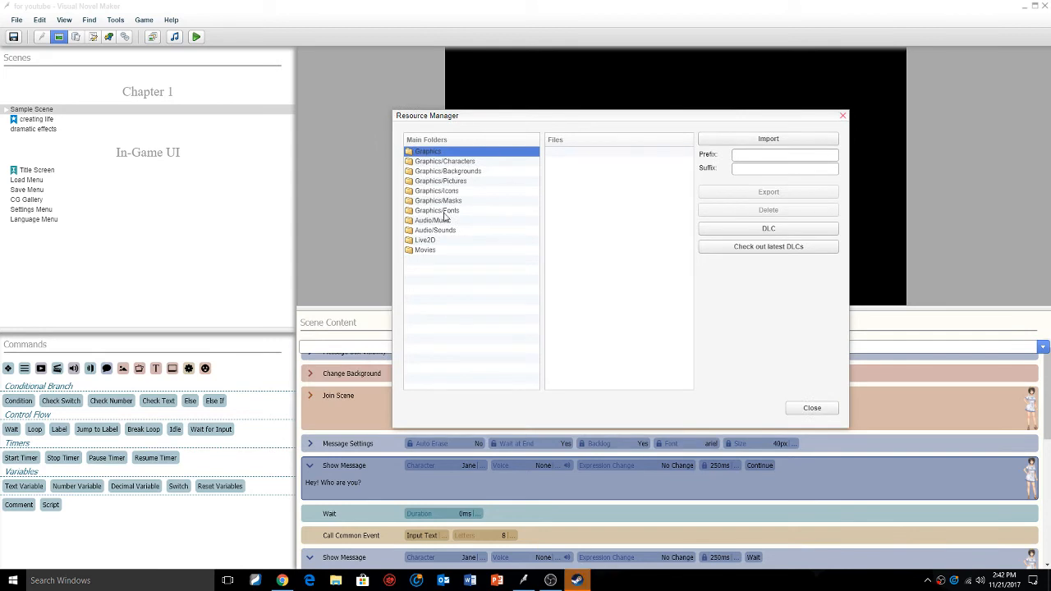
pyautogui.click(437, 210)
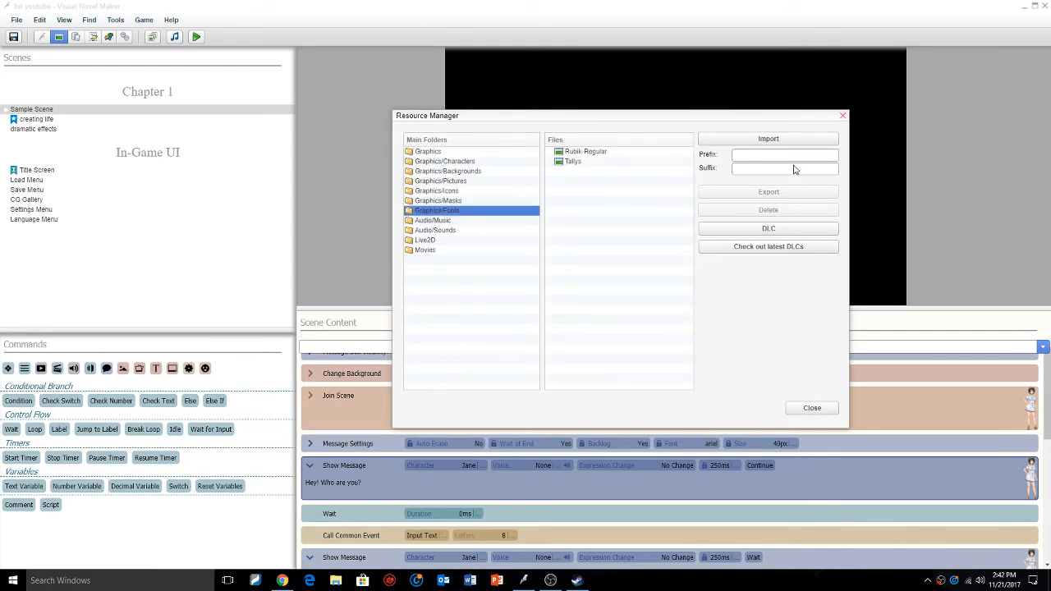
pyautogui.click(768, 138)
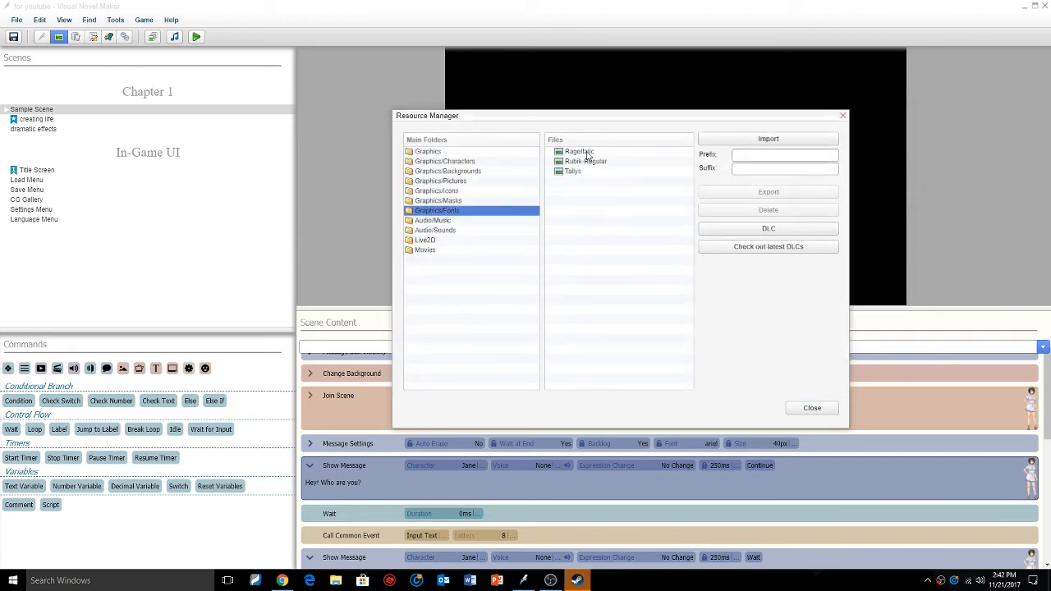
pyautogui.click(579, 152)
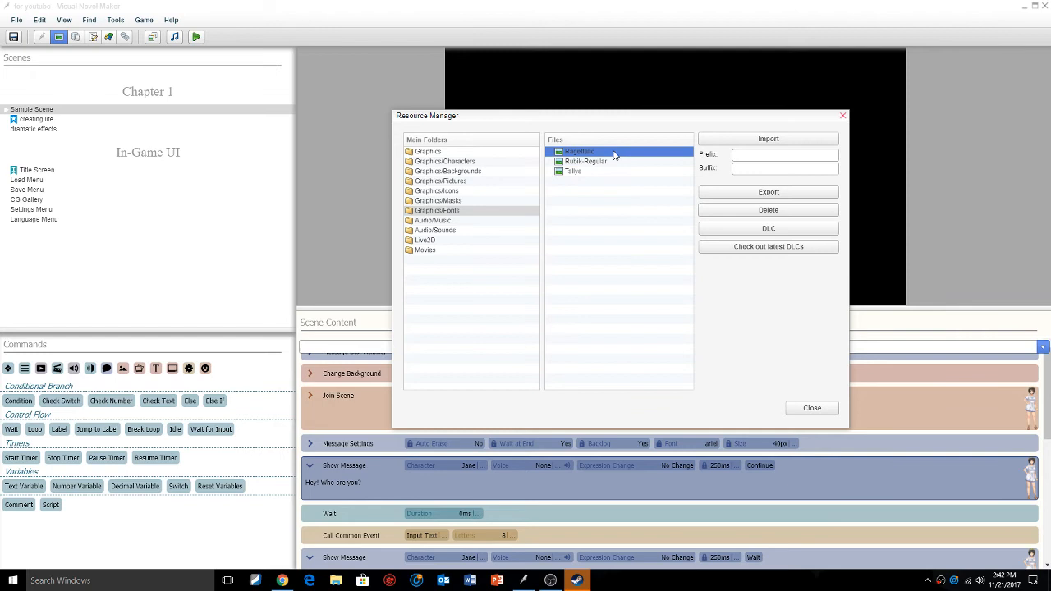
pyautogui.click(811, 408)
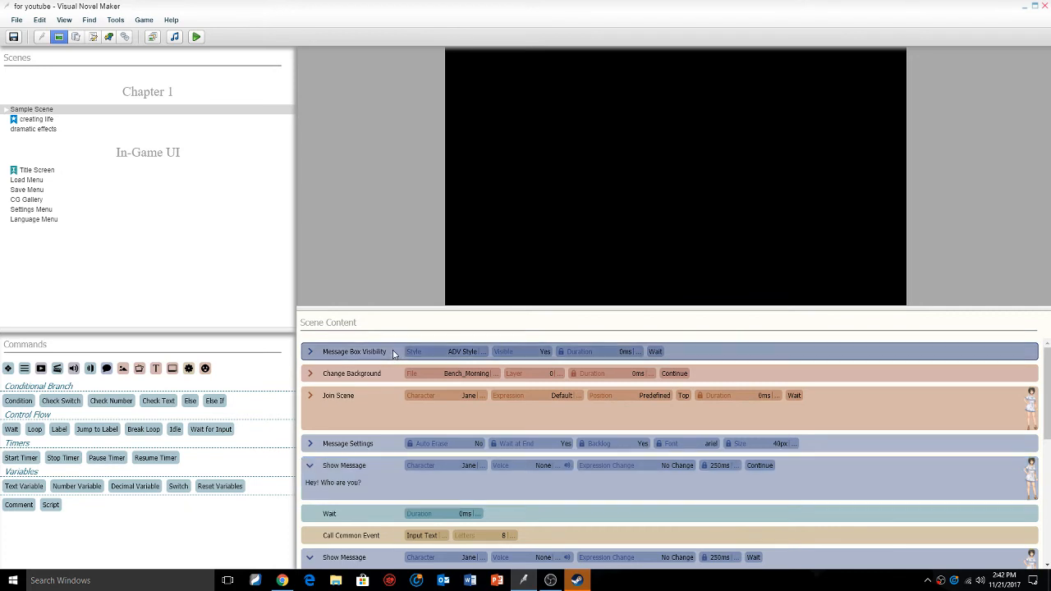
pyautogui.moveTo(438, 360)
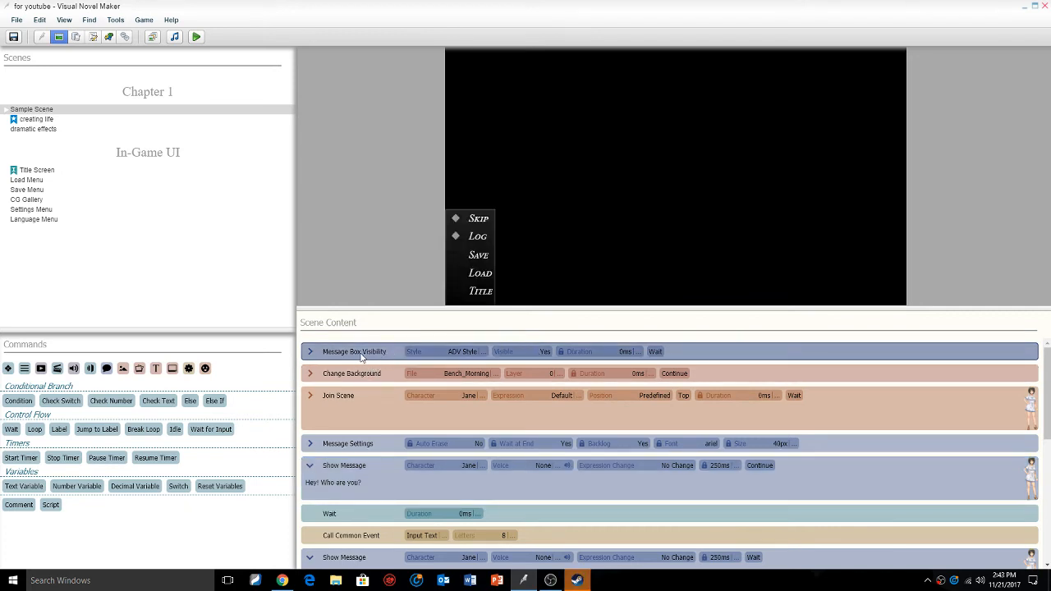
pyautogui.moveTo(433, 355)
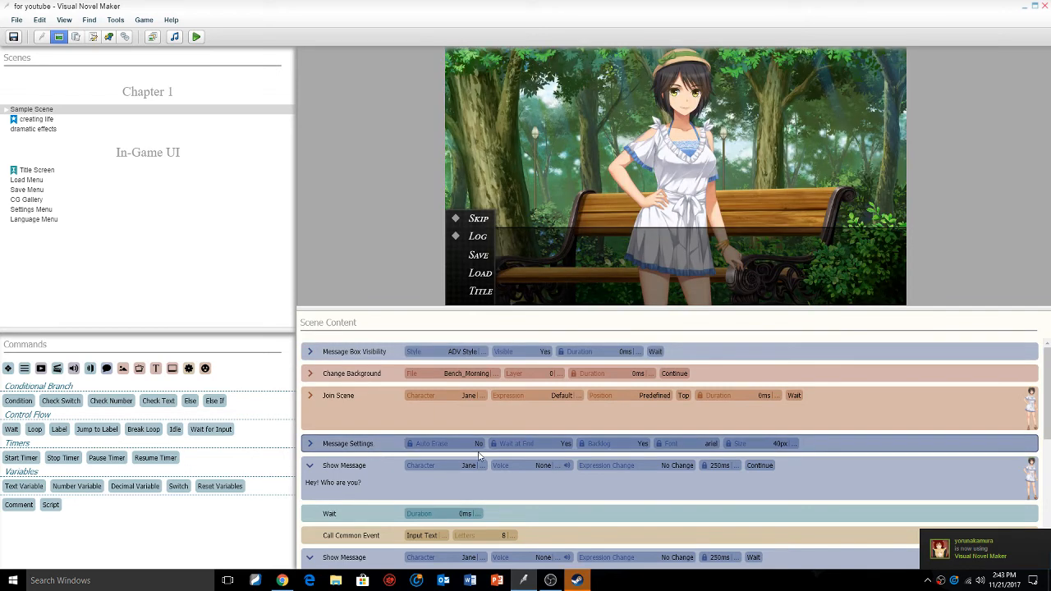
# Change the Message Settings command's font from arial to Rage
pyautogui.click(686, 443)
pyautogui.write('Rage')
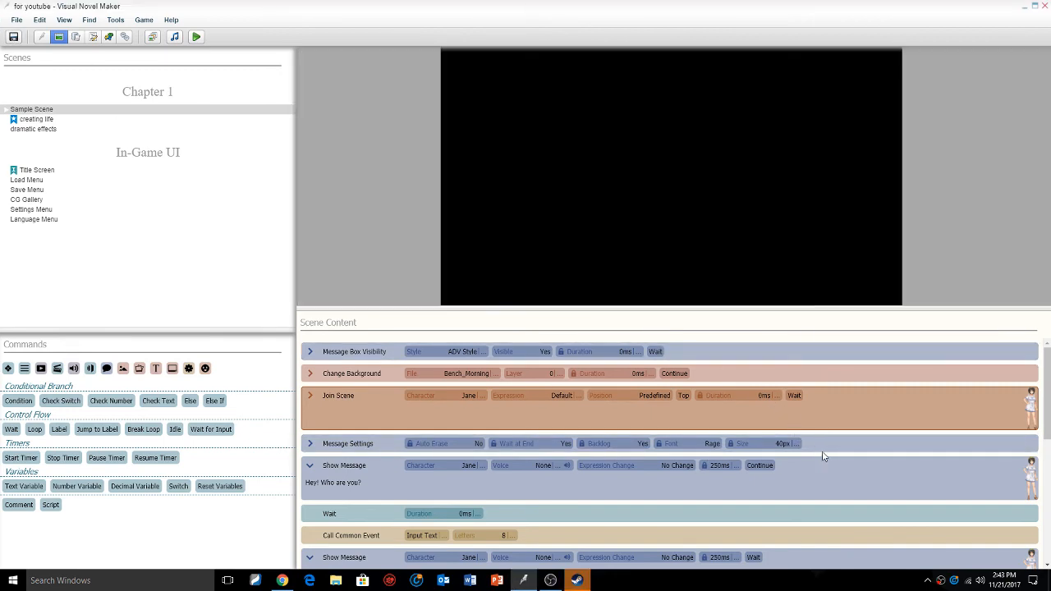
pyautogui.moveTo(834, 462)
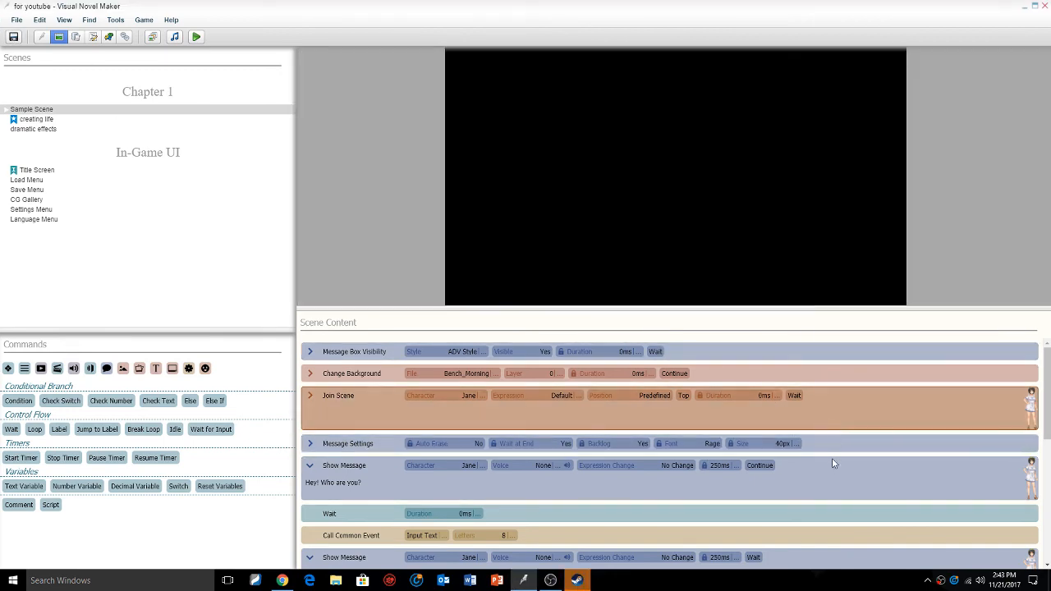
pyautogui.moveTo(823, 397)
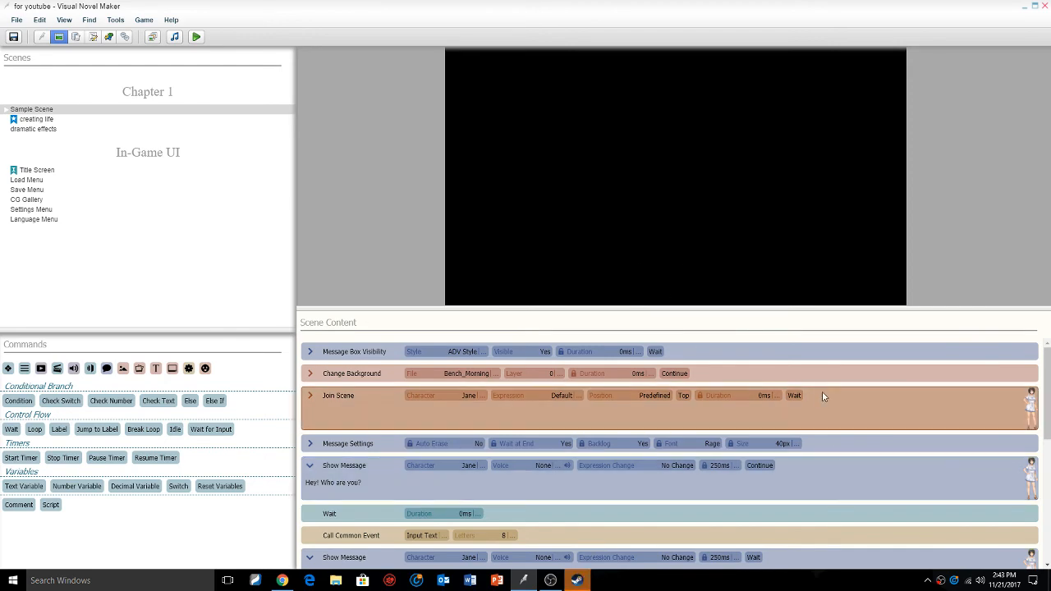
pyautogui.moveTo(829, 381)
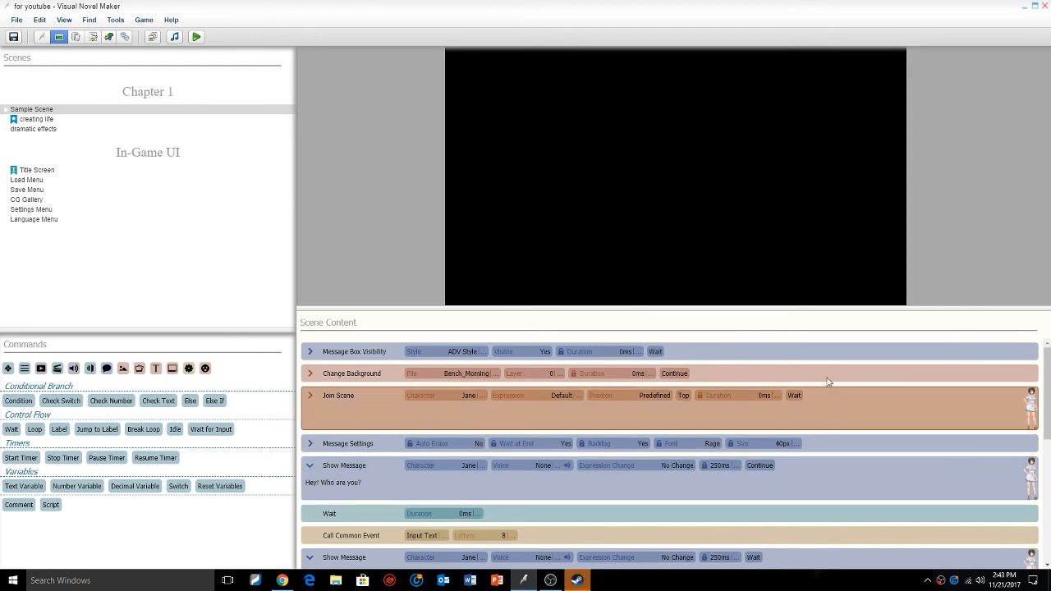